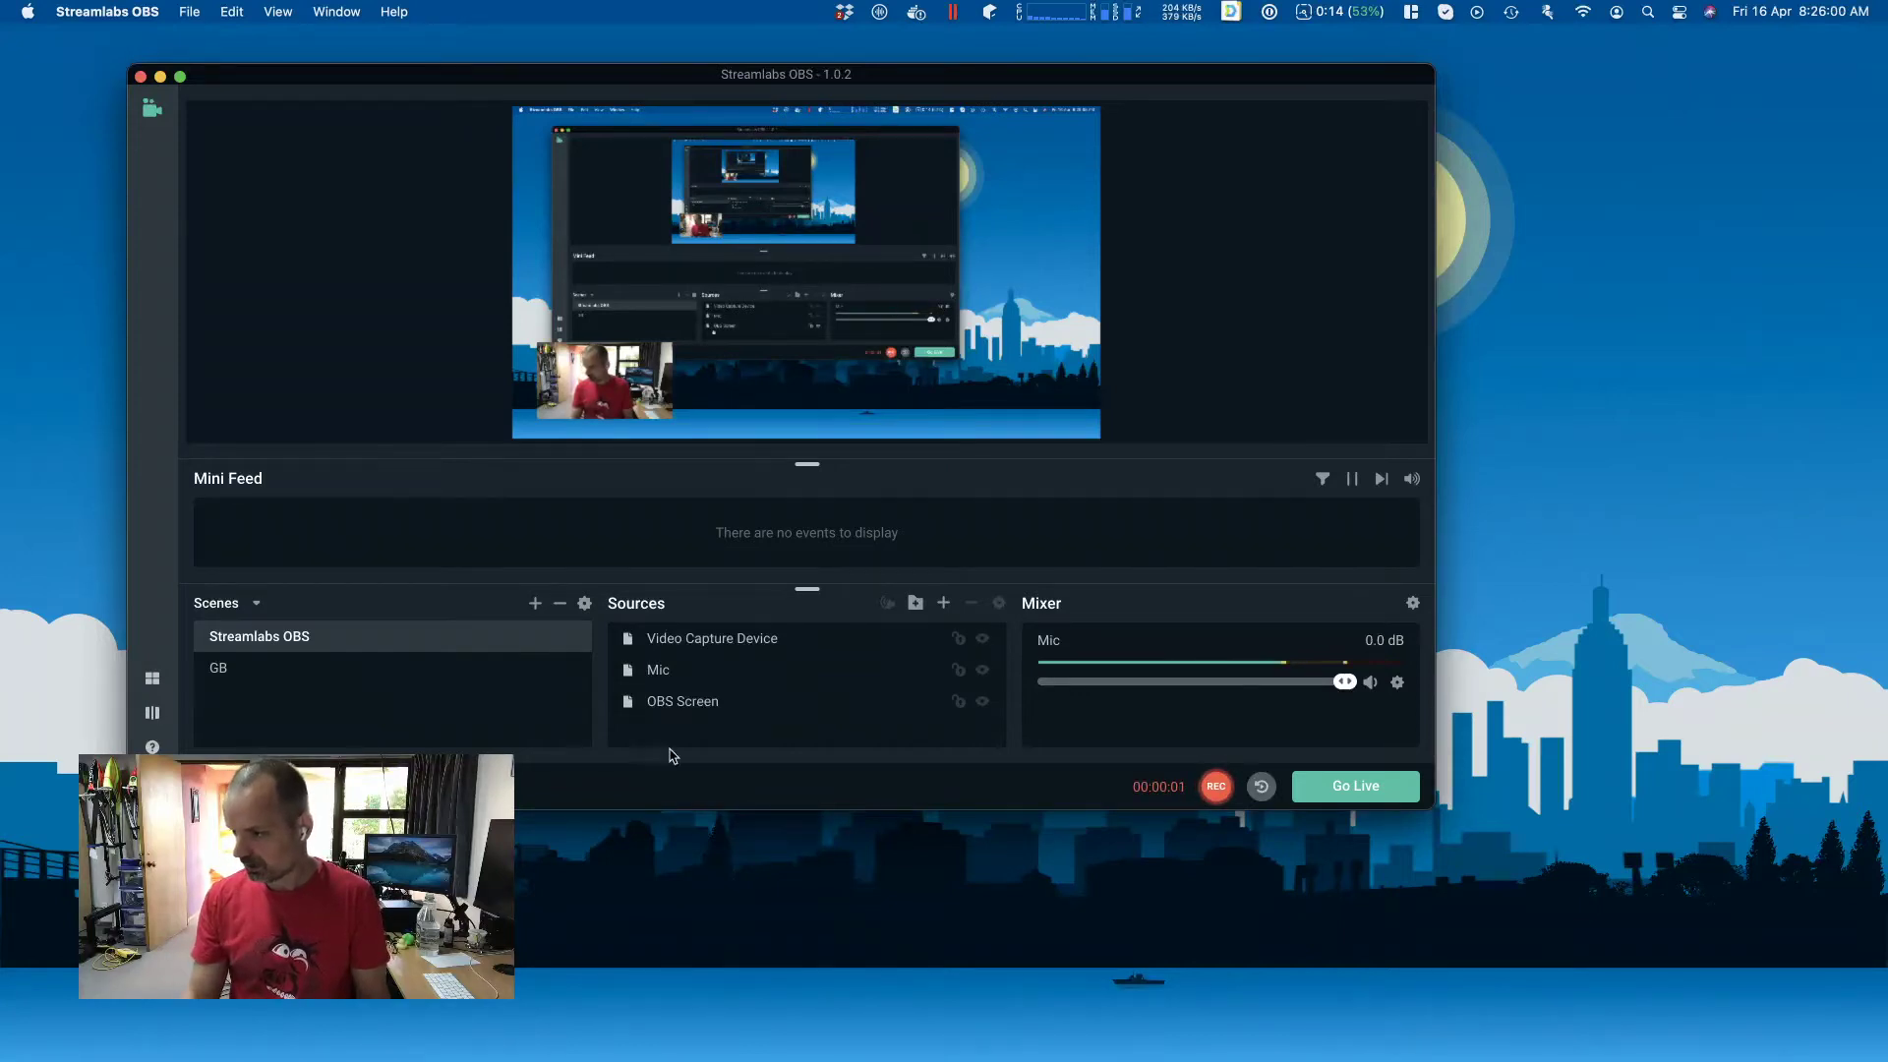
pyautogui.moveTo(755, 794)
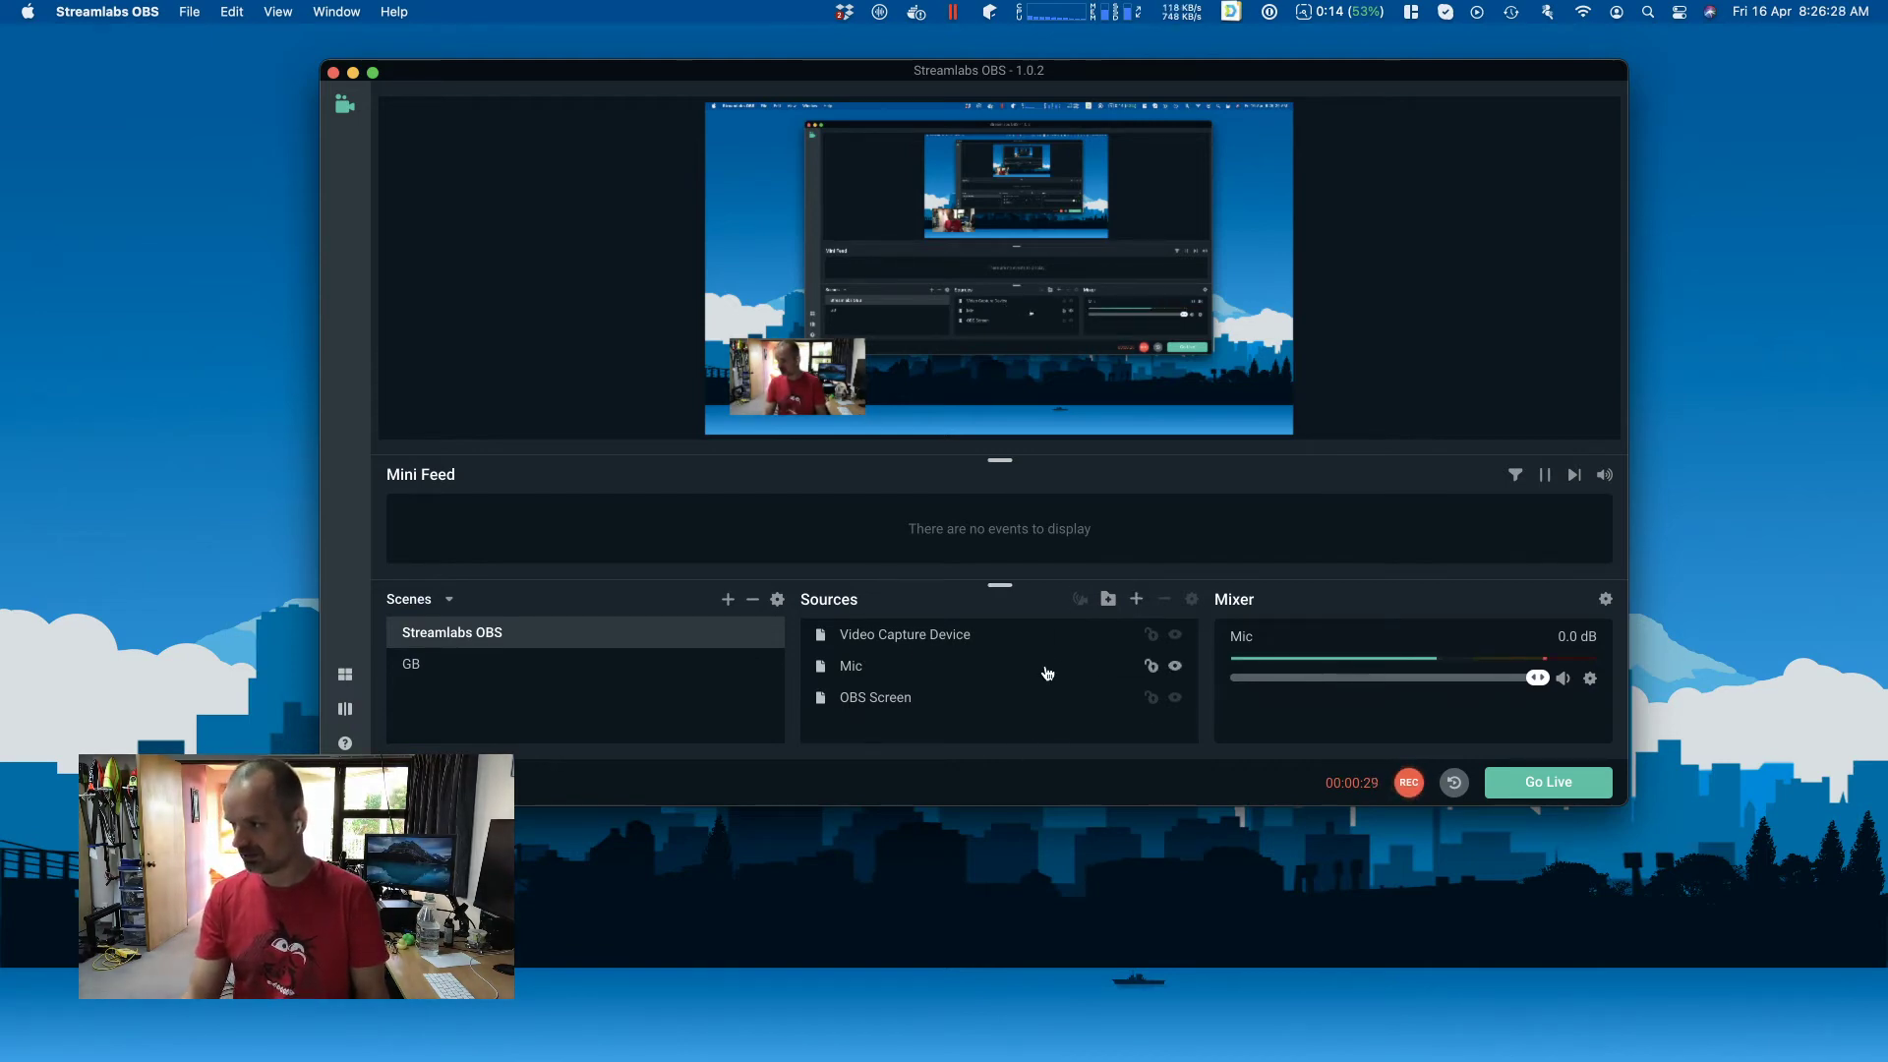
pyautogui.moveTo(1137, 600)
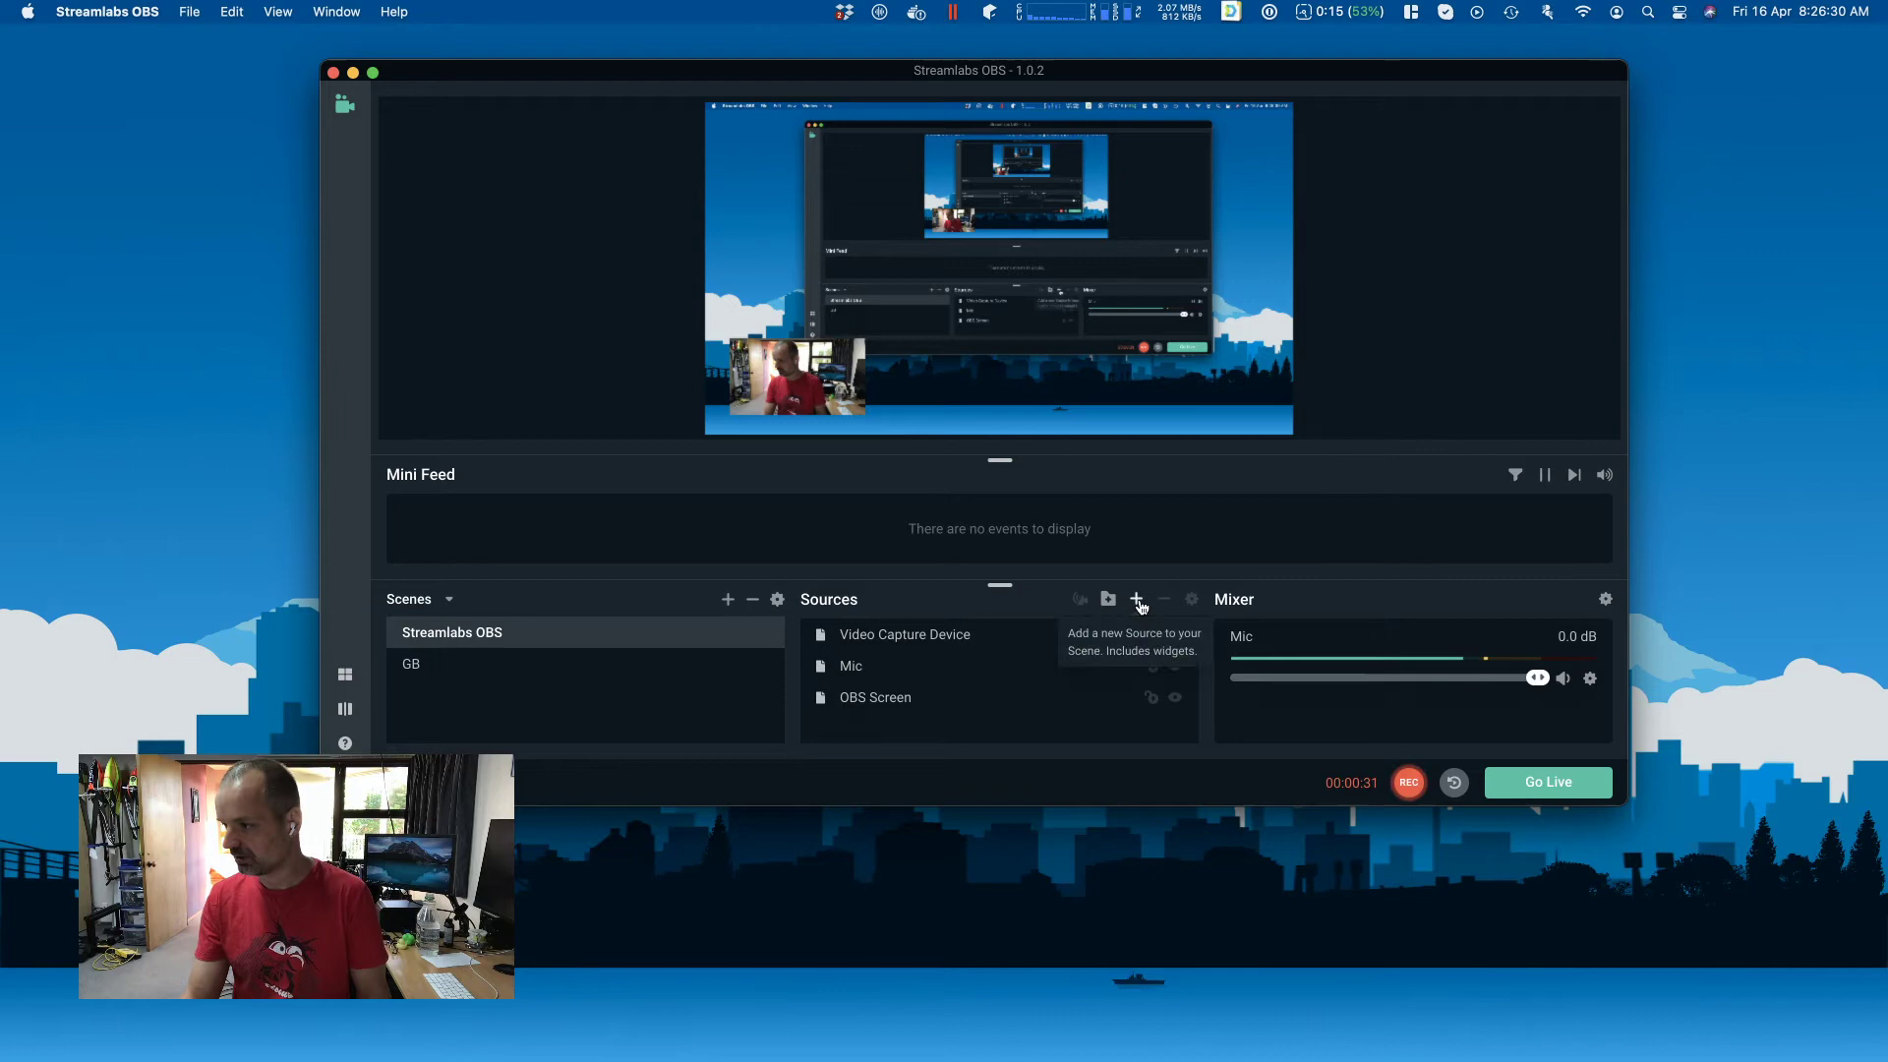
# Add a new Audio Input Capture source named 'SWB Audio Cap' on the default device.
pyautogui.click(1136, 597)
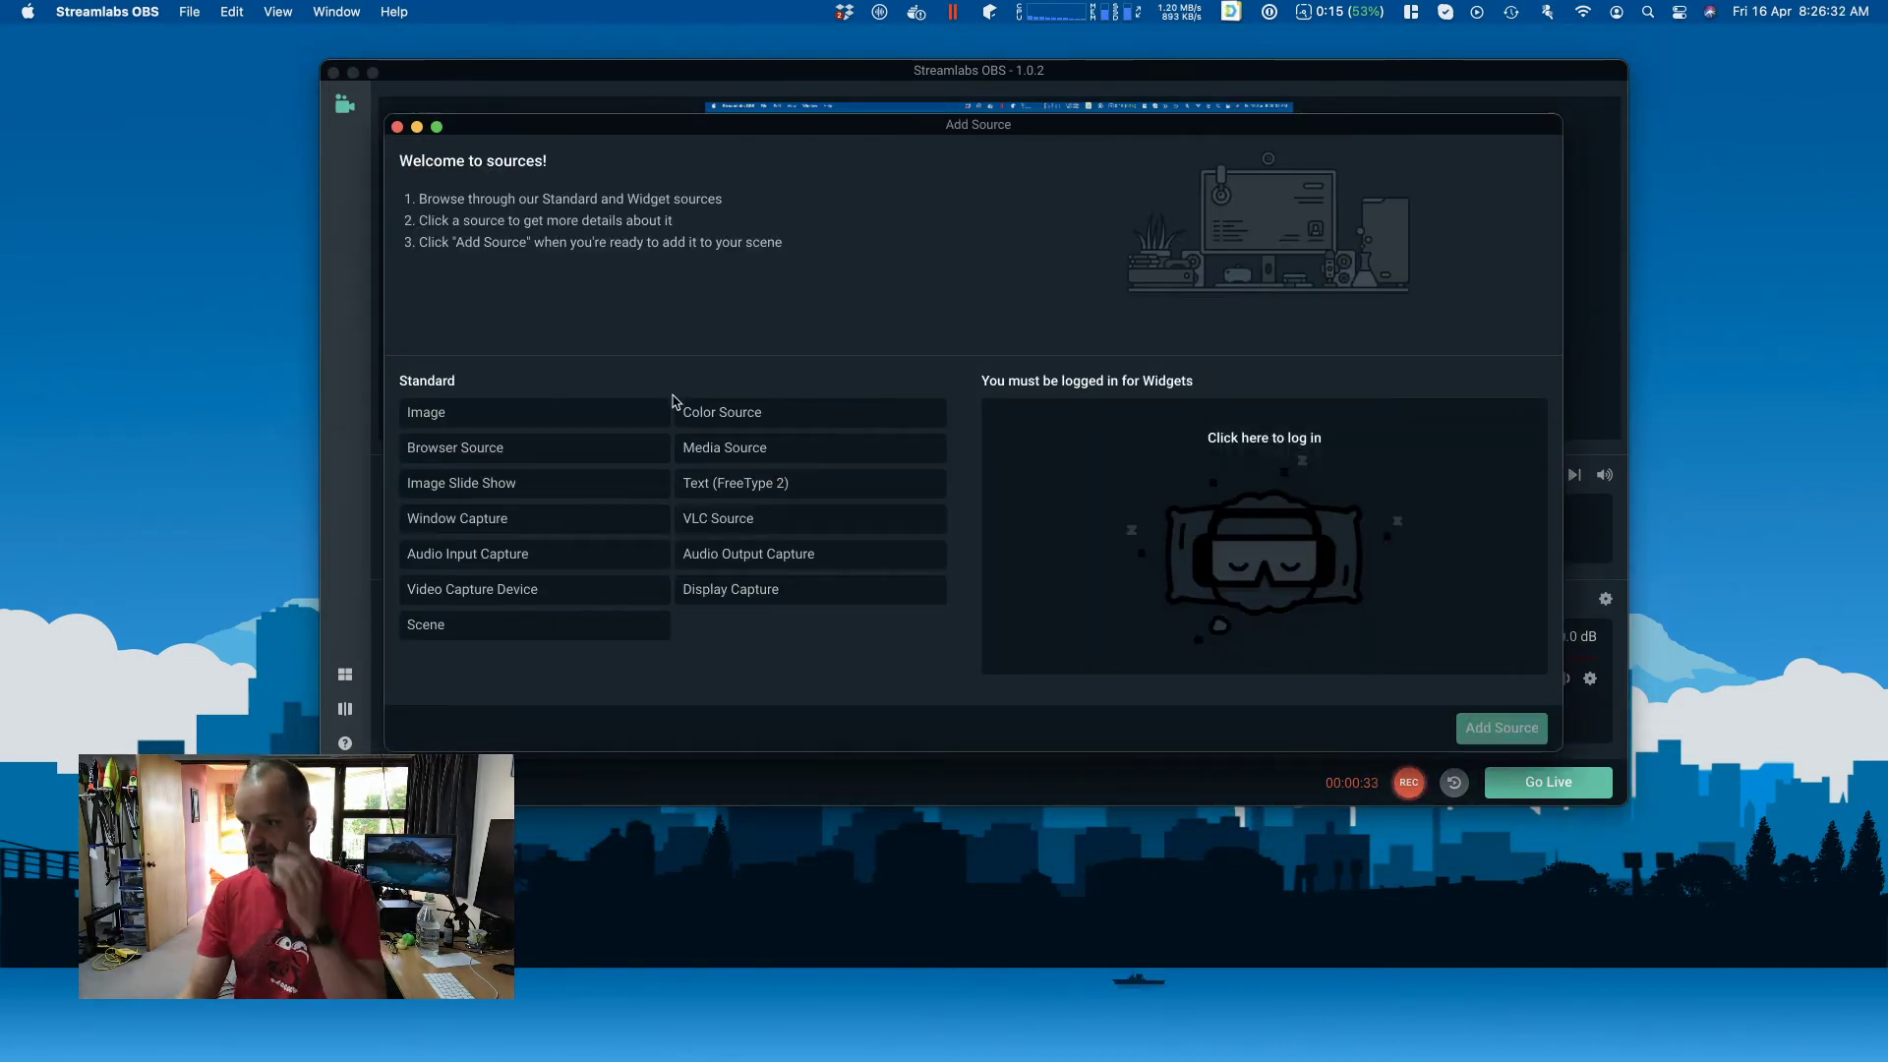
pyautogui.click(468, 554)
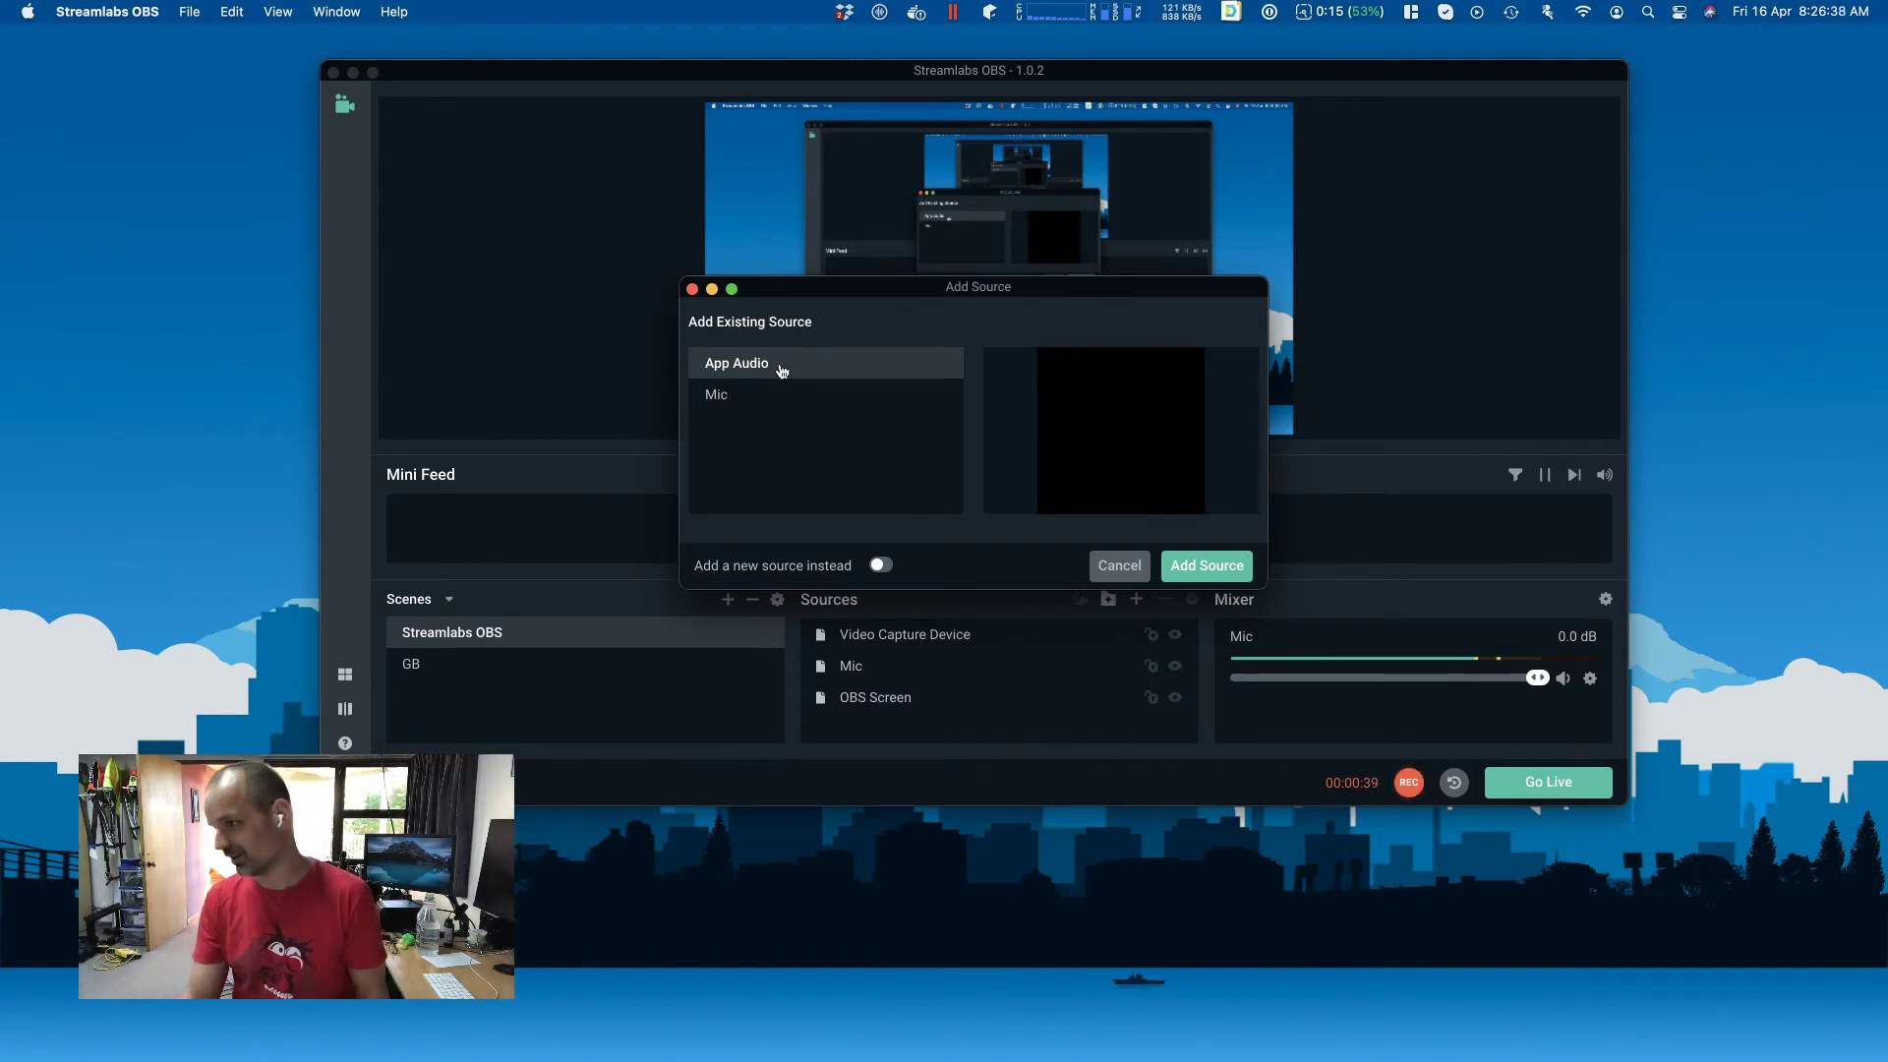
pyautogui.moveTo(909, 543)
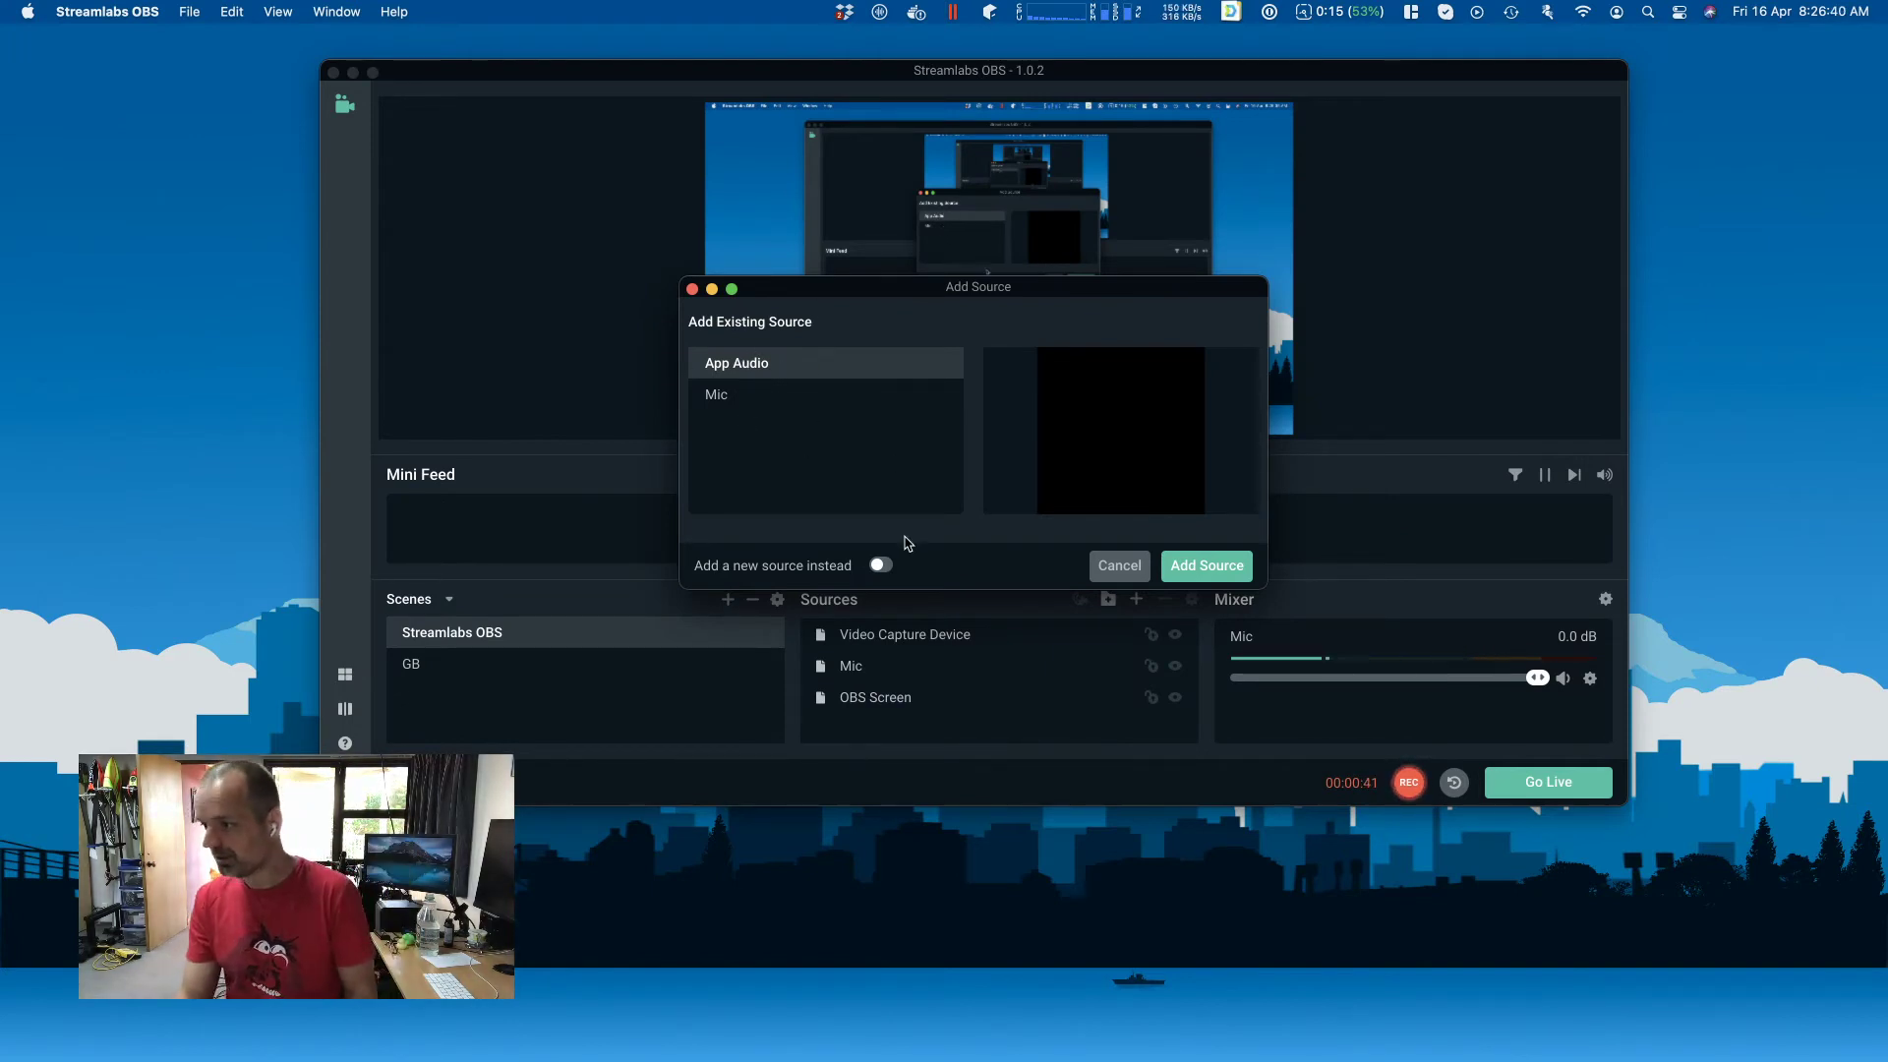
pyautogui.click(881, 567)
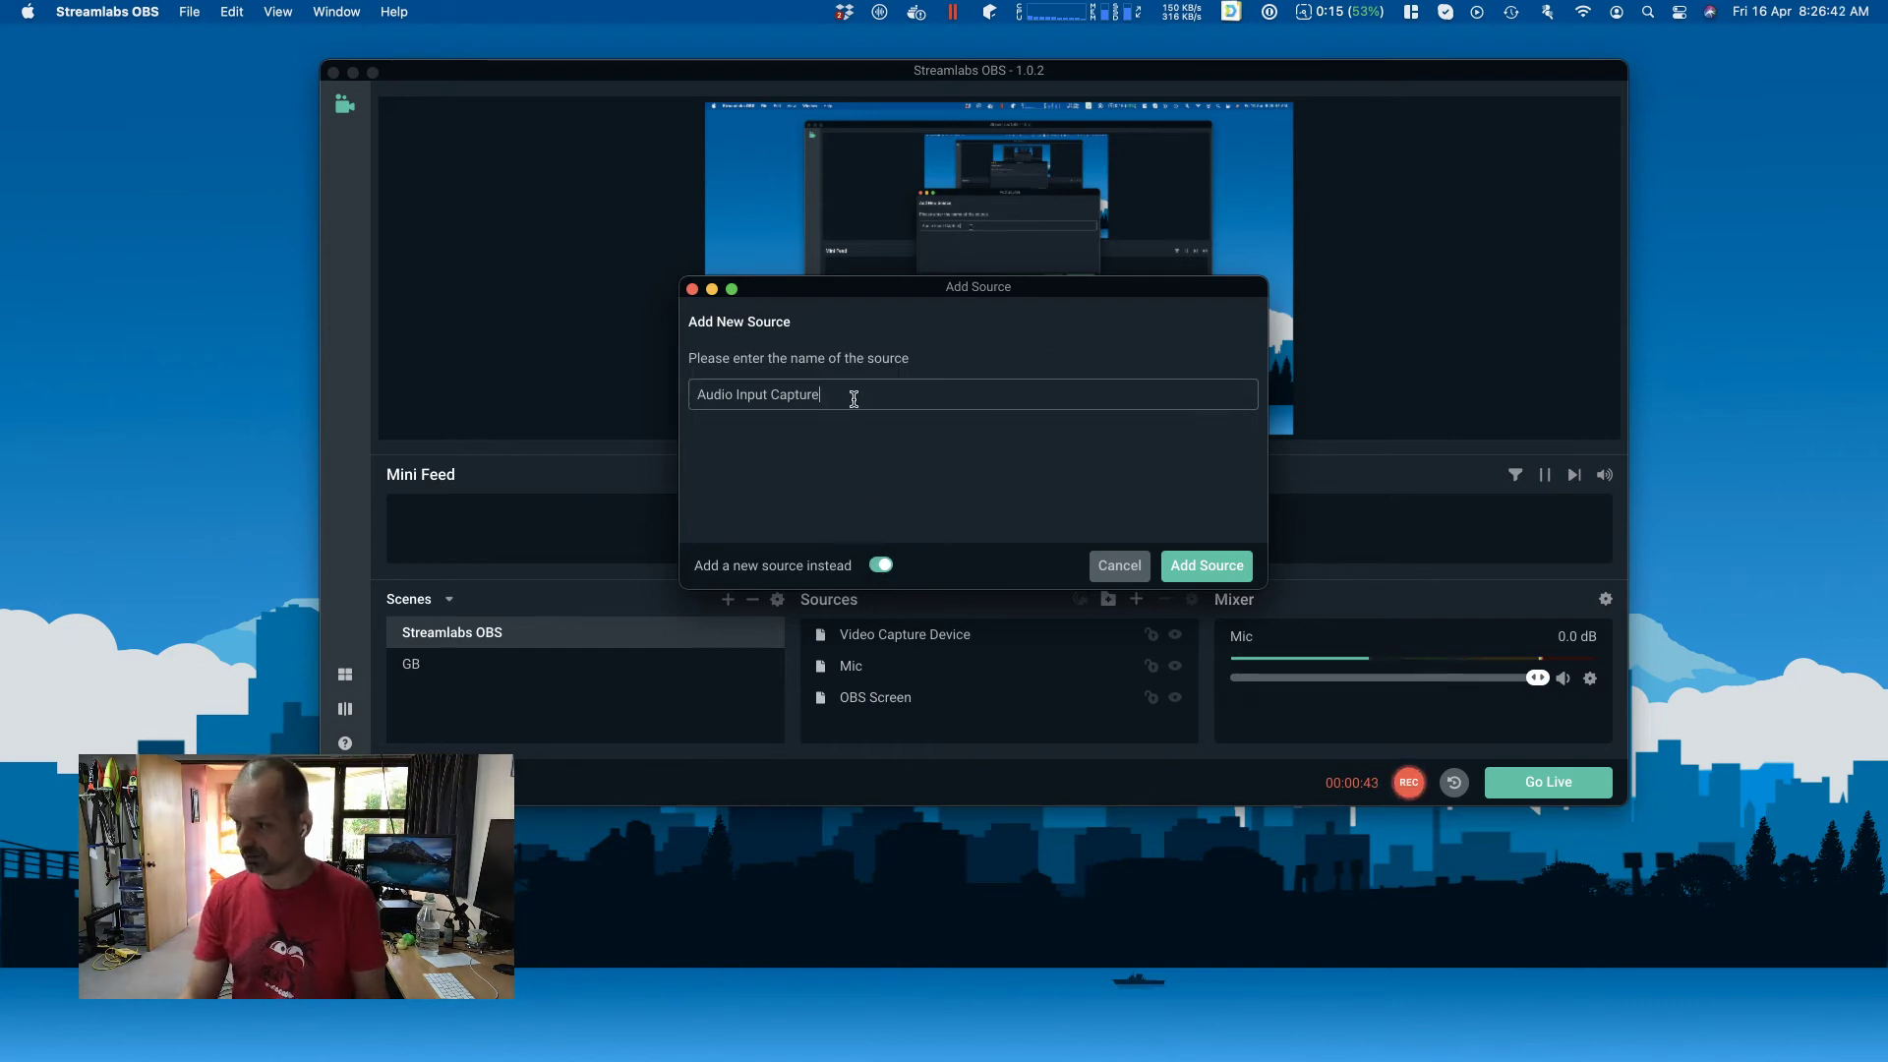
pyautogui.write('SWB')
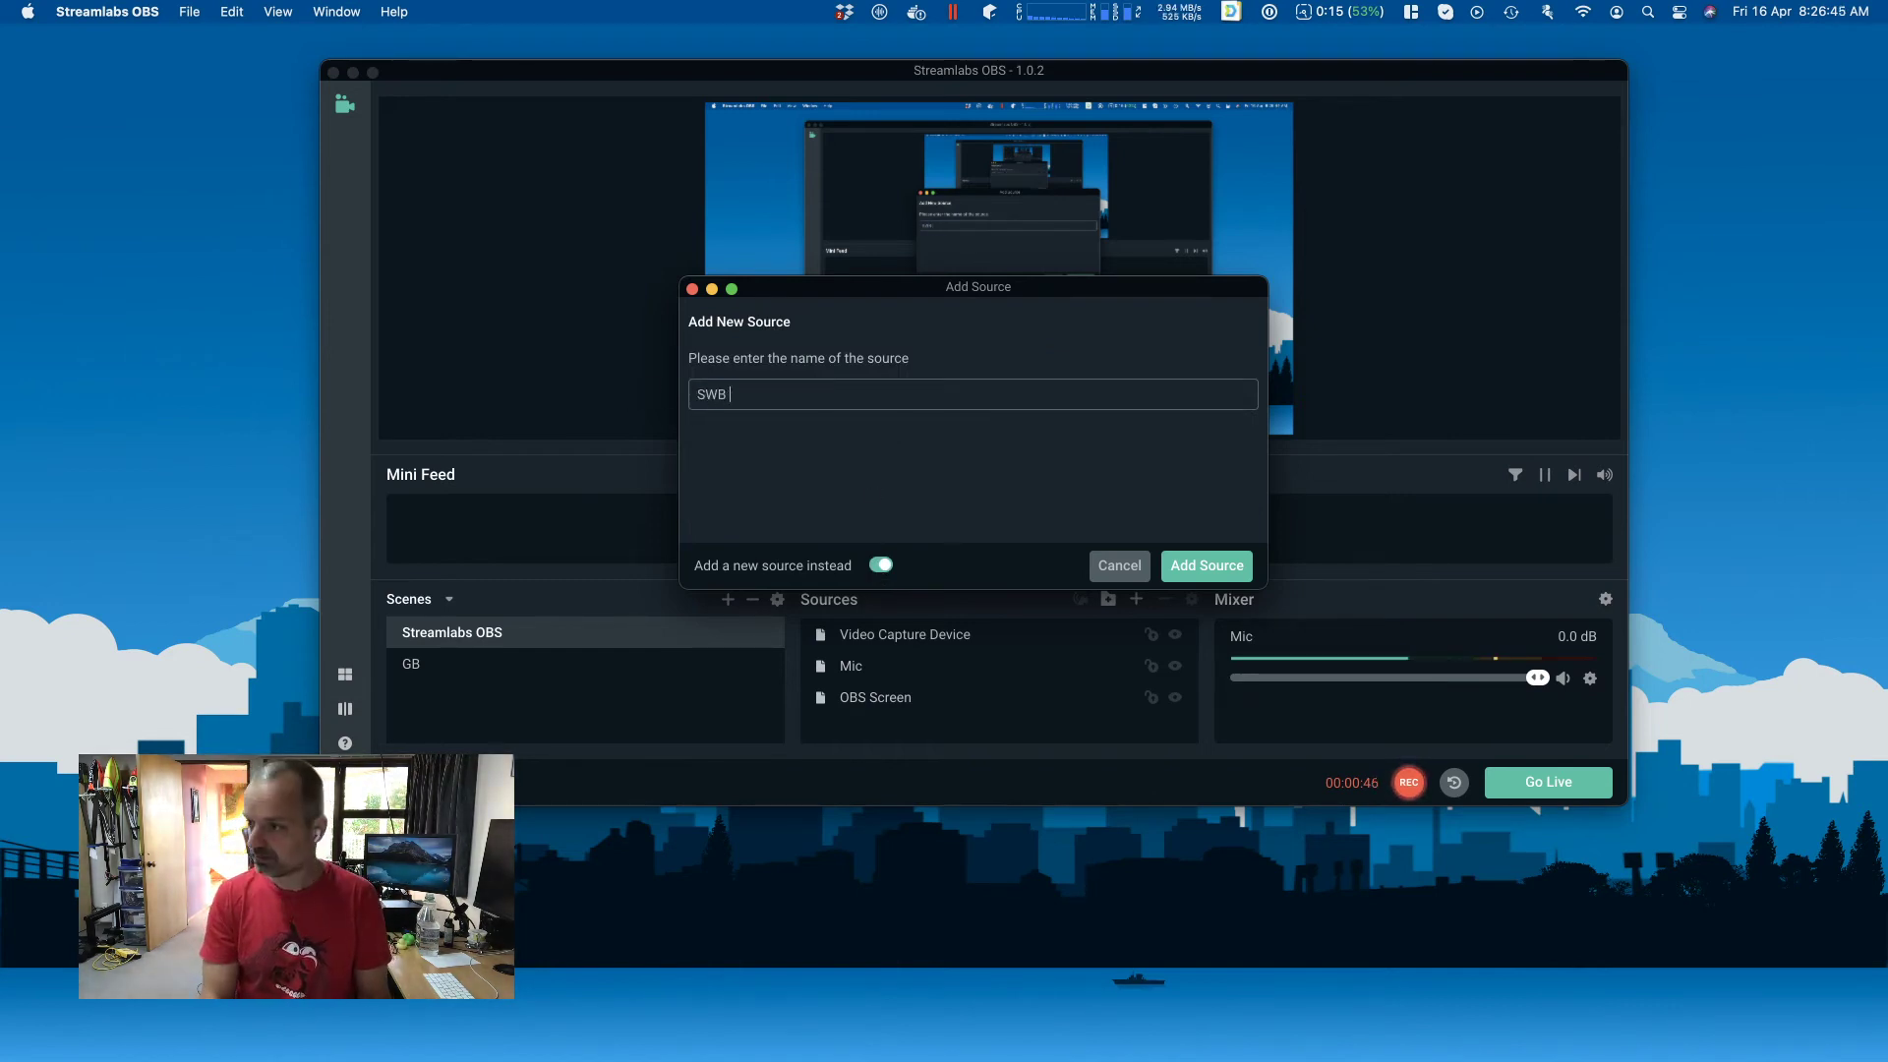
pyautogui.write('Audio Captu')
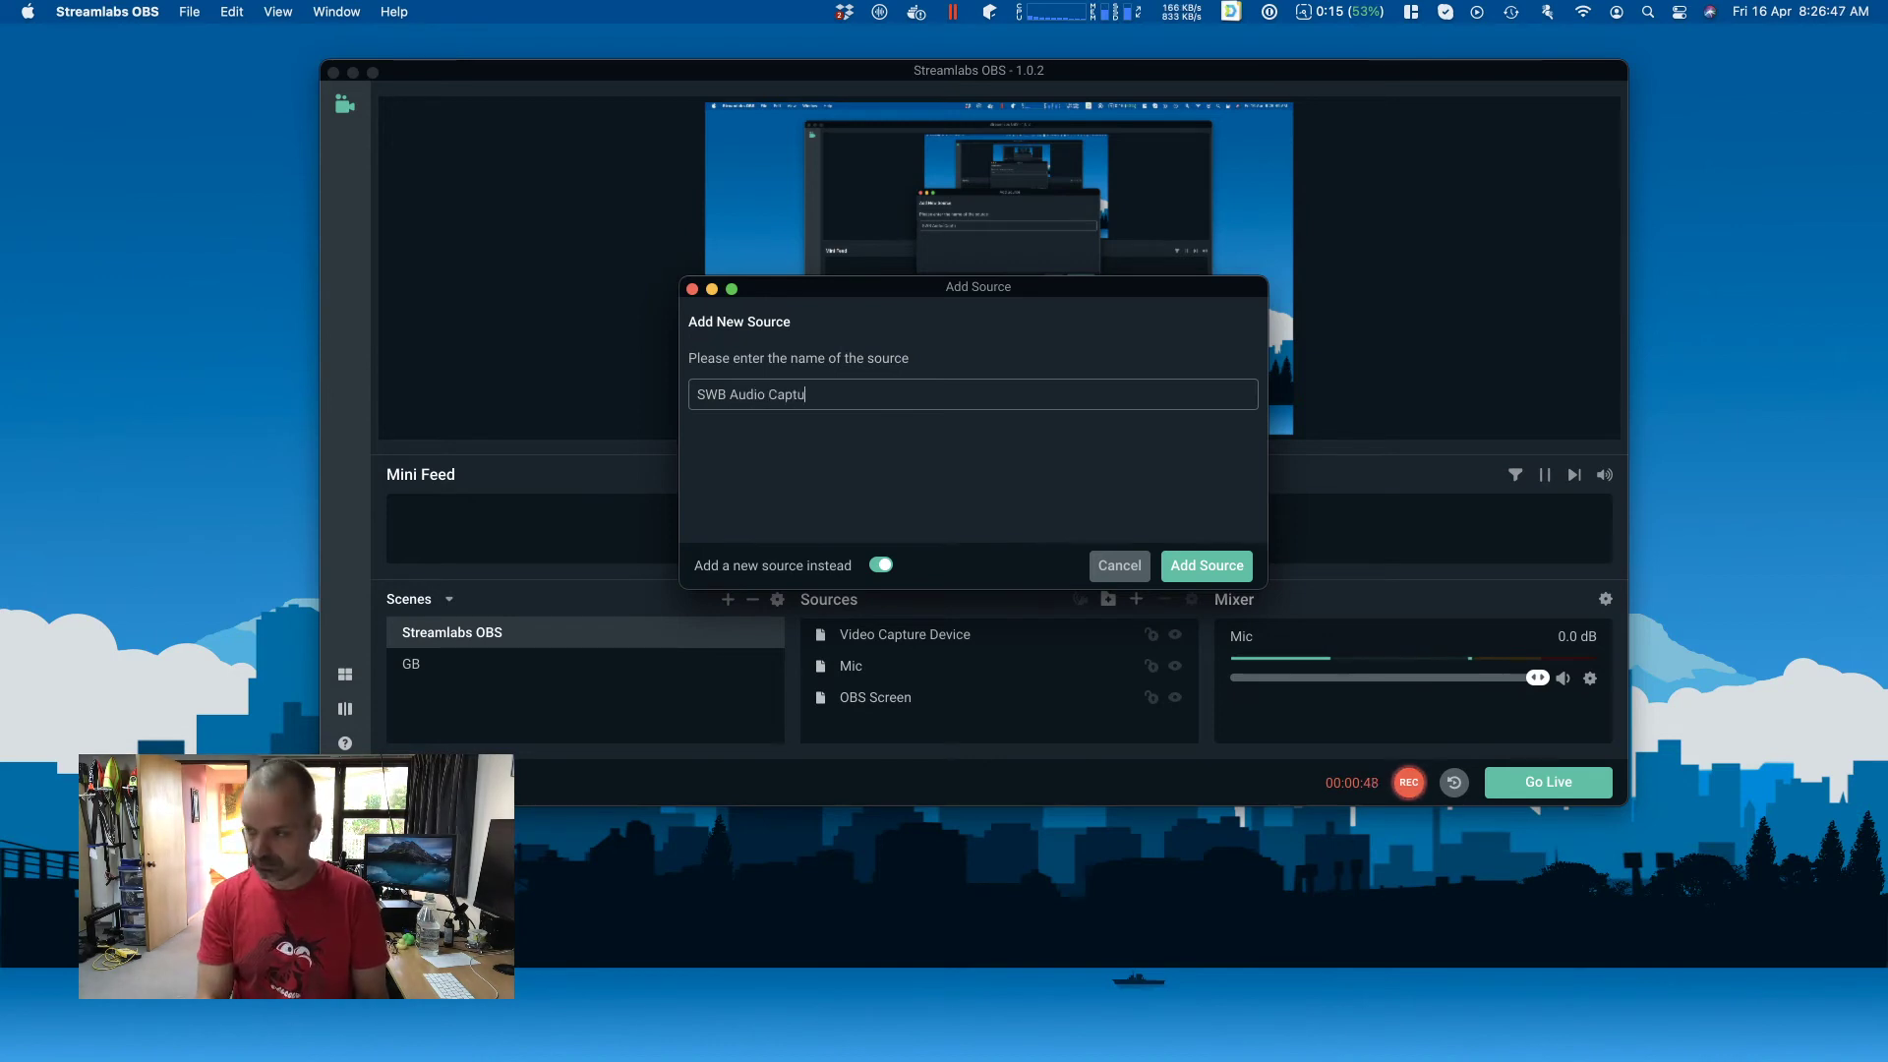
pyautogui.press('Backspace')
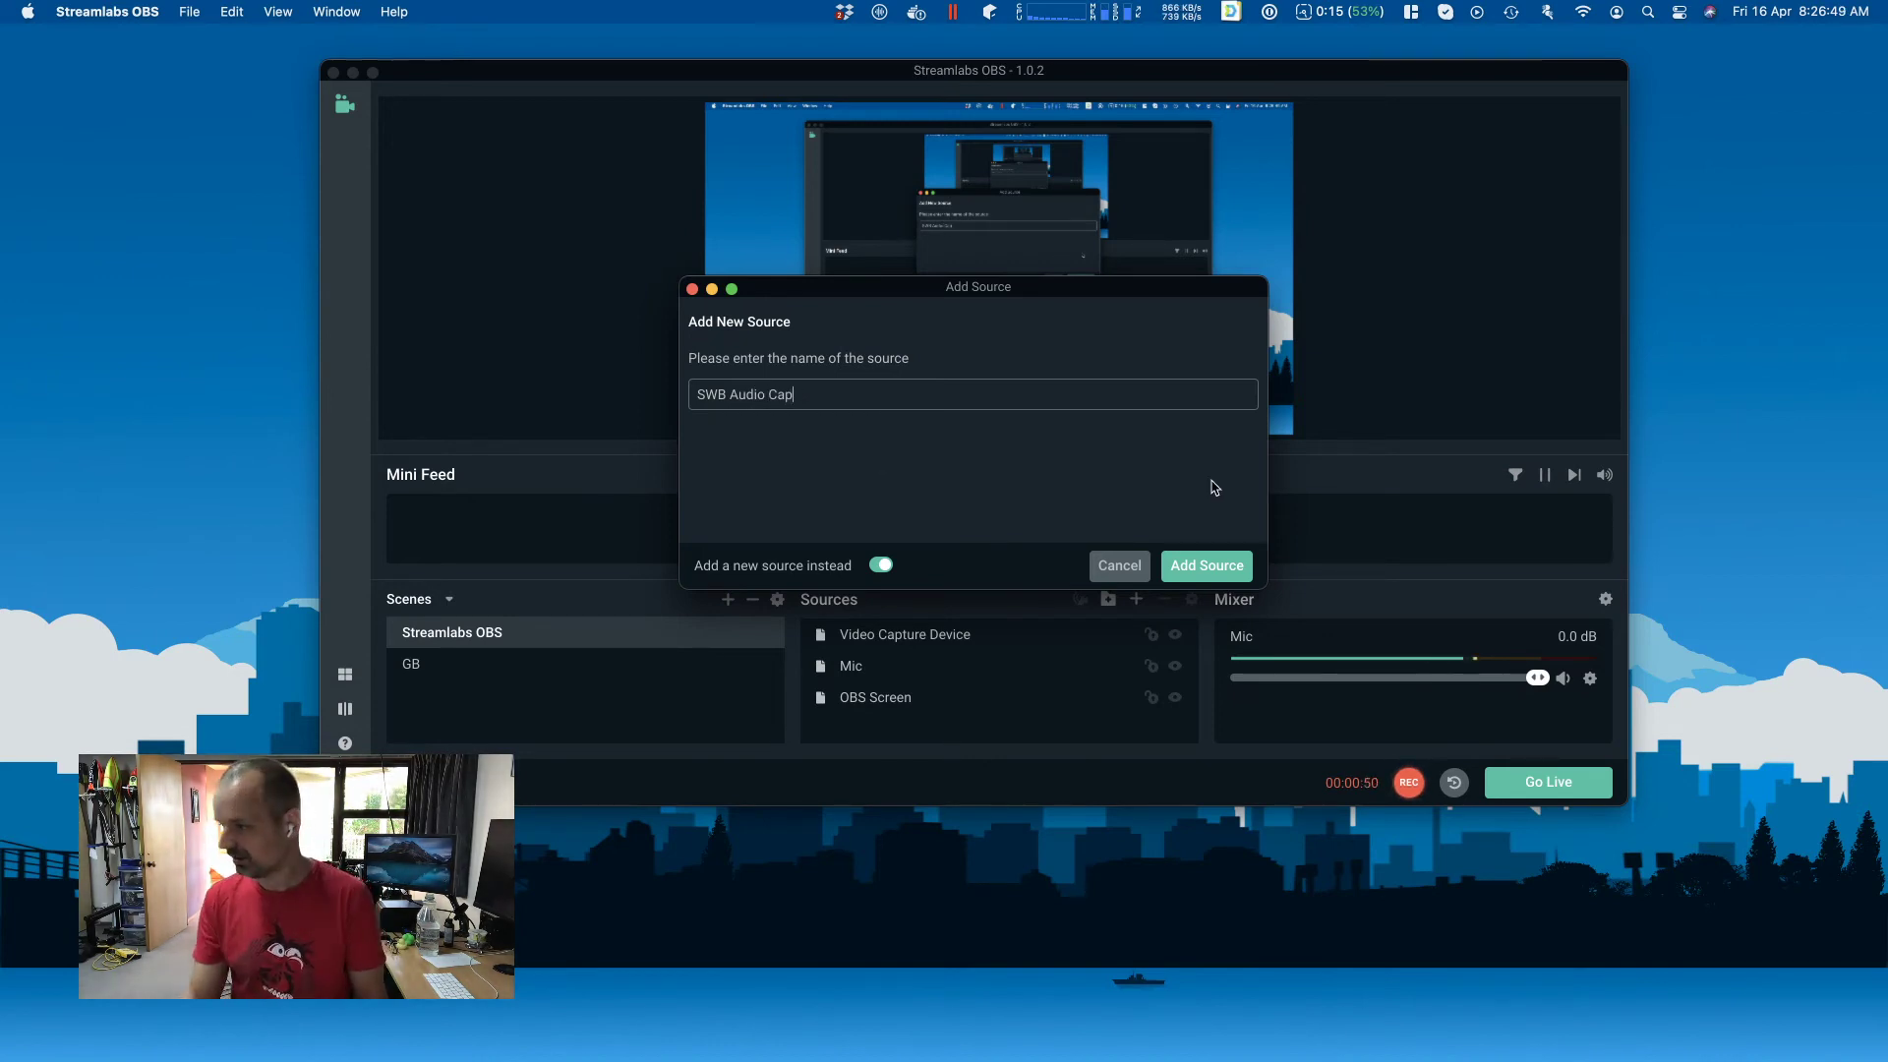
pyautogui.click(1207, 567)
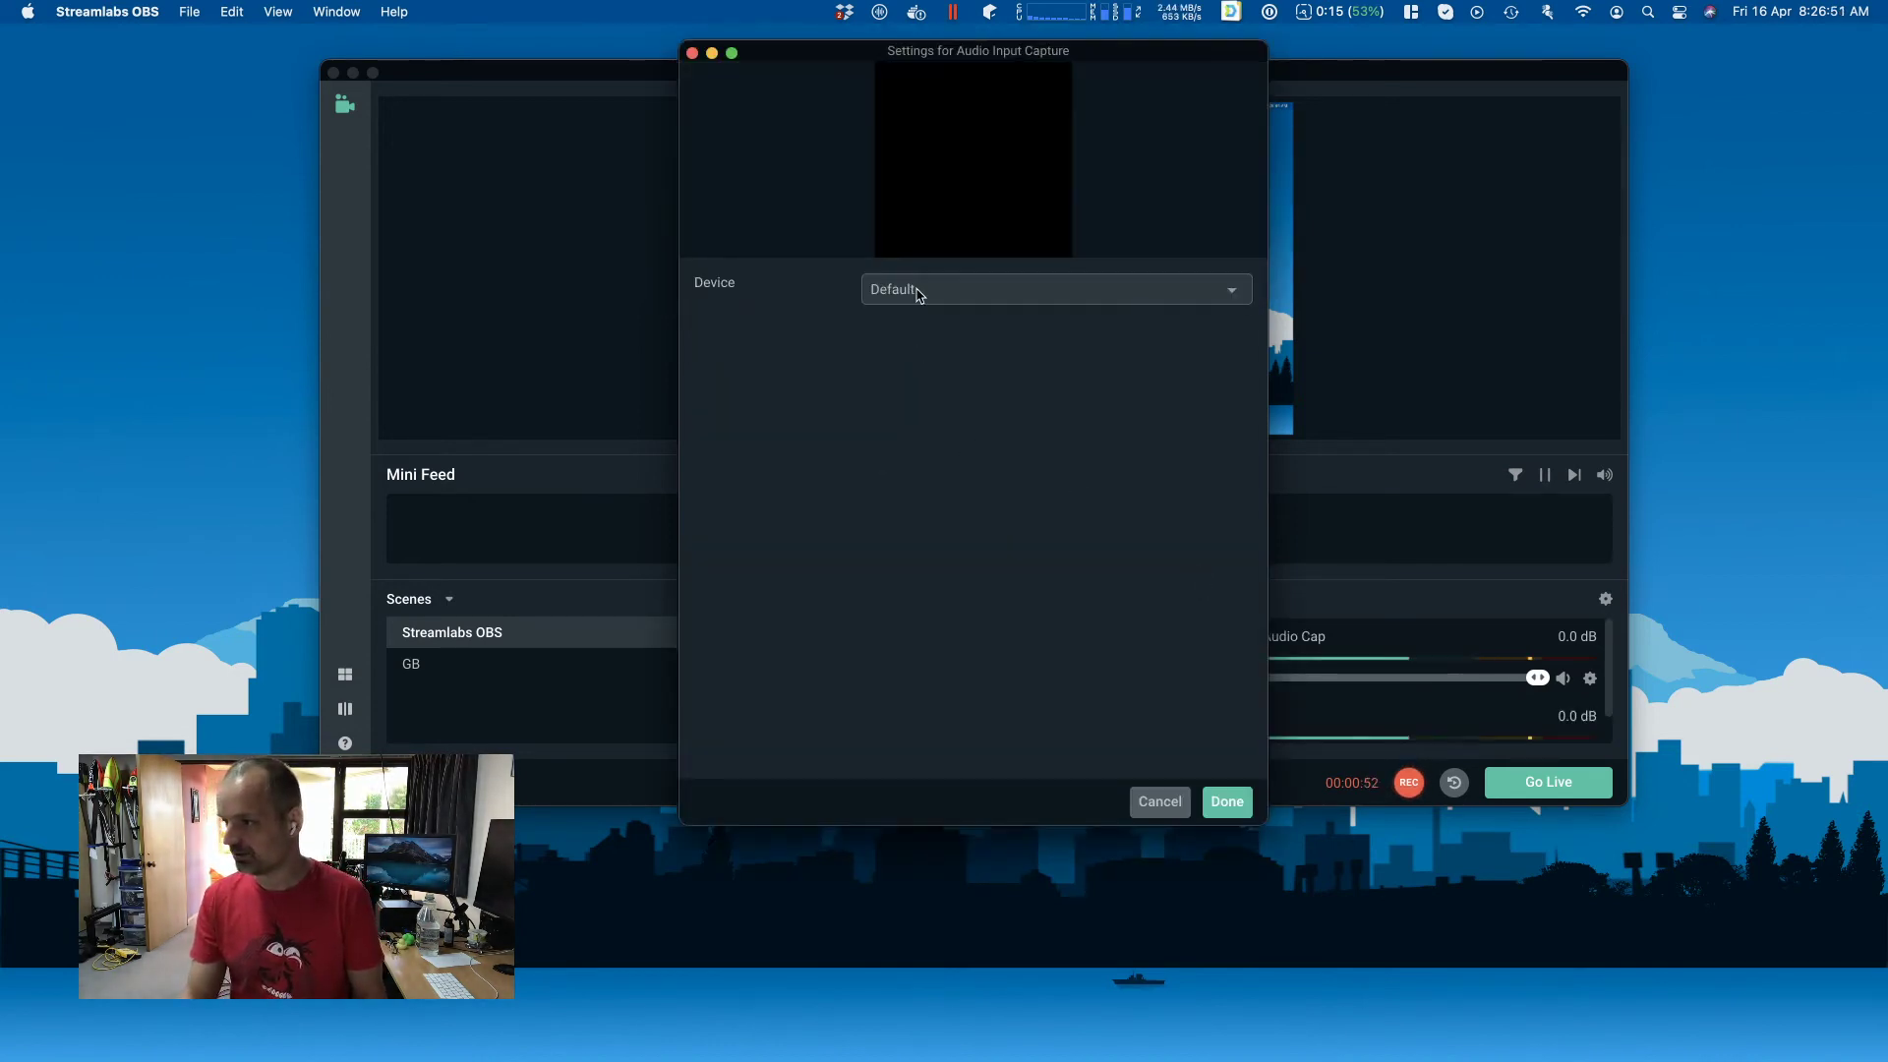
pyautogui.click(1054, 289)
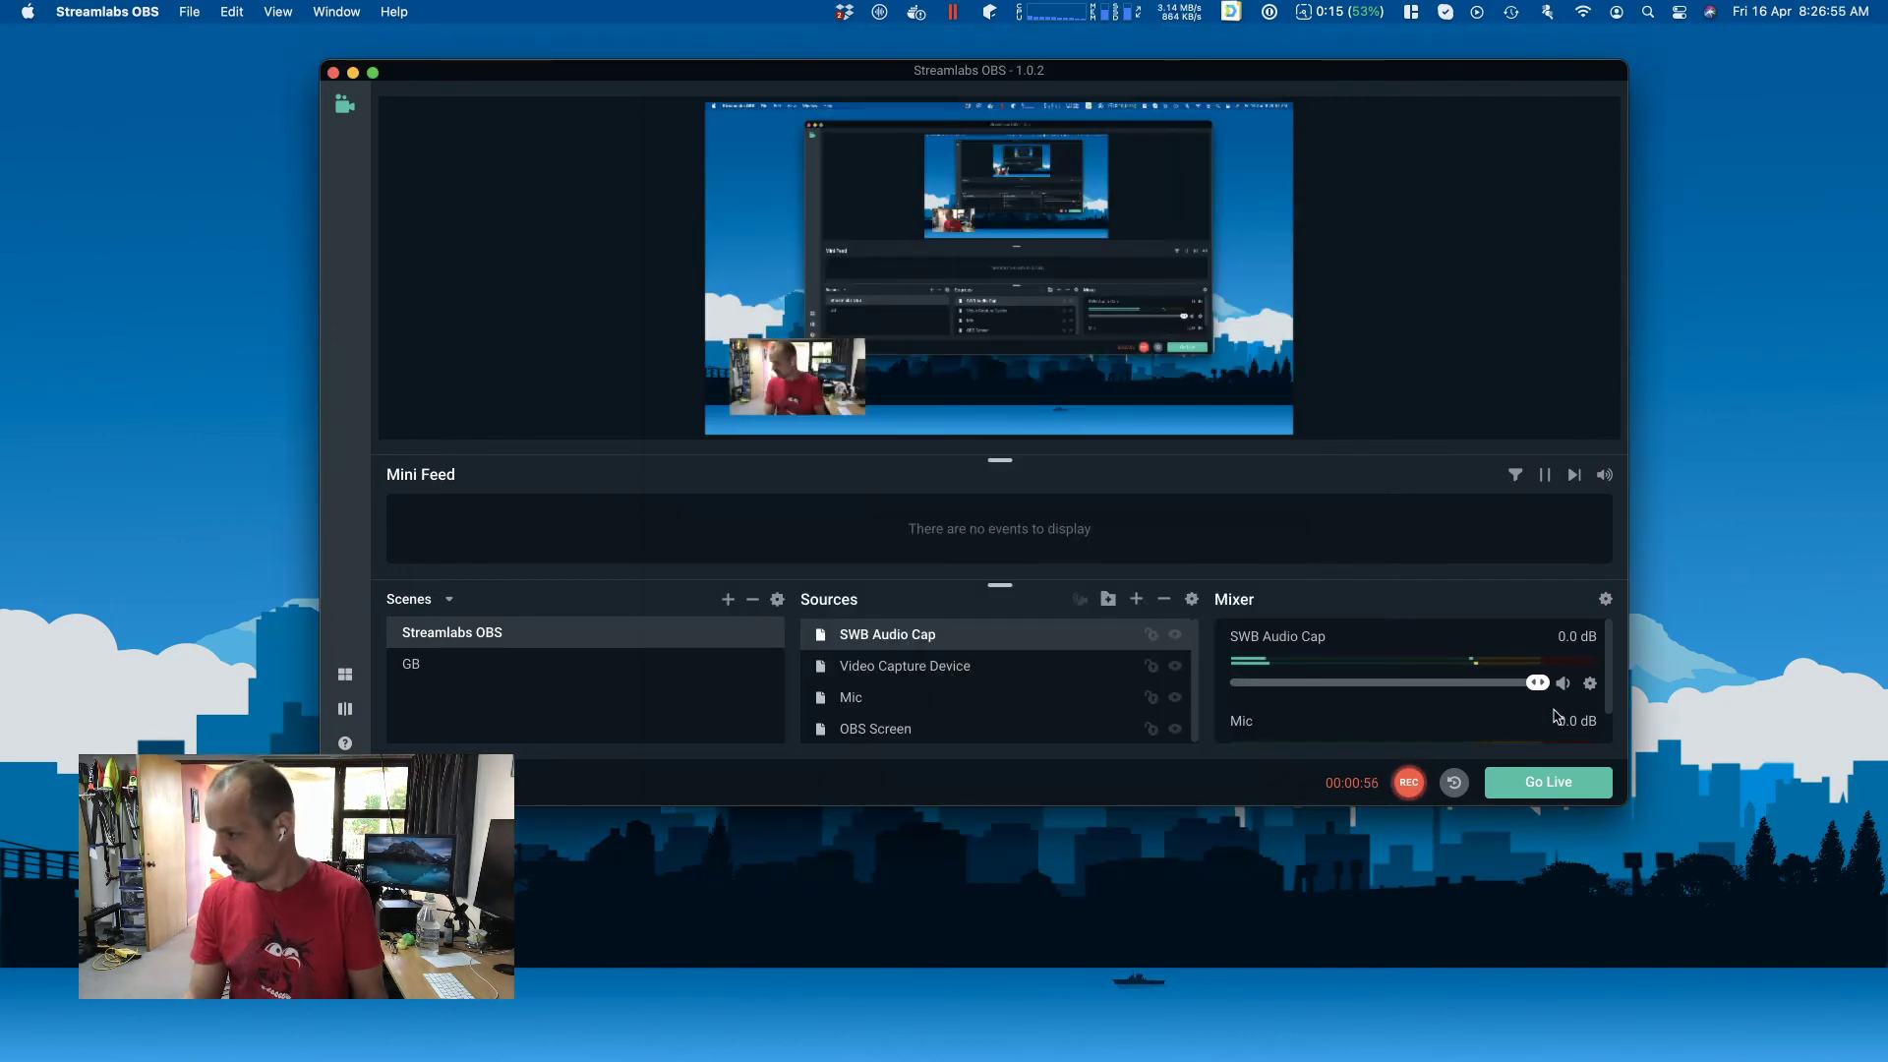
# Lower the SWB Audio Cap mixer volume to about -78 dB after trying -45 and -18 dB.
pyautogui.moveTo(1538, 682); pyautogui.dragTo(1263, 682)
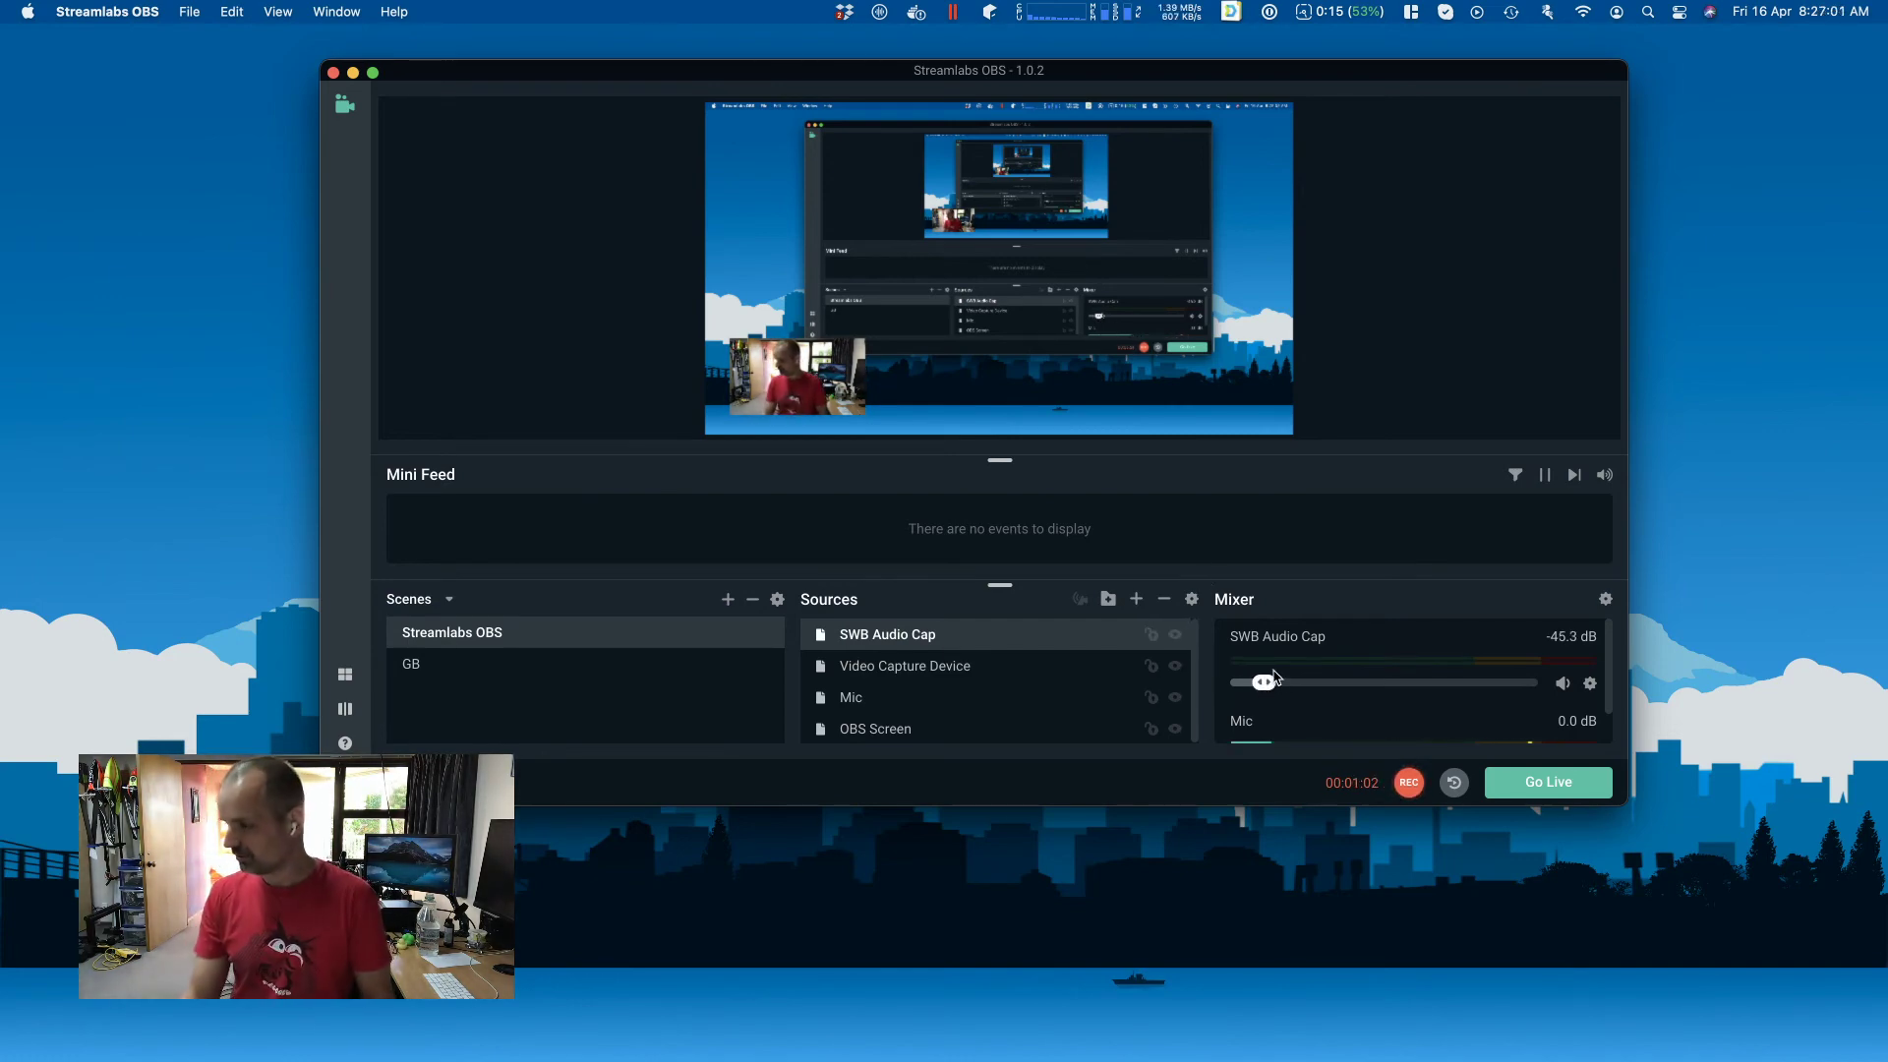
pyautogui.moveTo(1265, 682); pyautogui.dragTo(1400, 682)
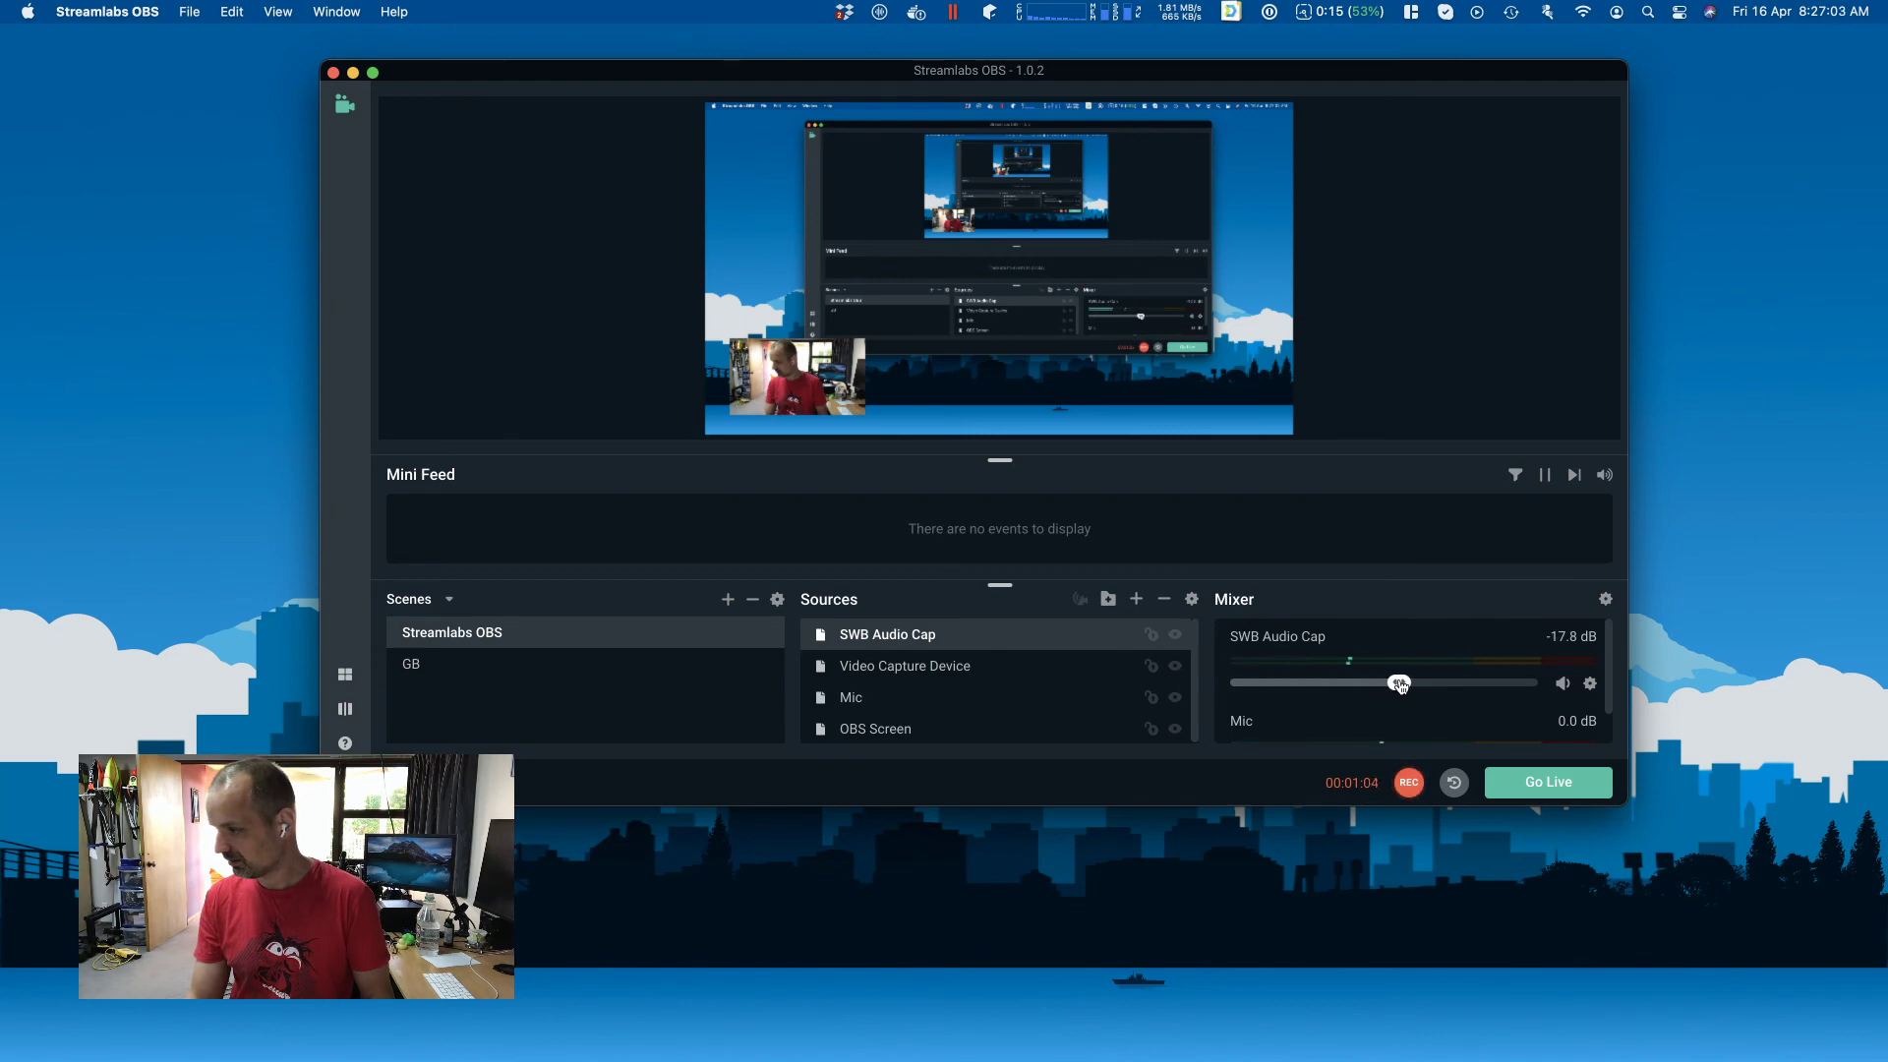
pyautogui.moveTo(1400, 683); pyautogui.dragTo(1235, 683)
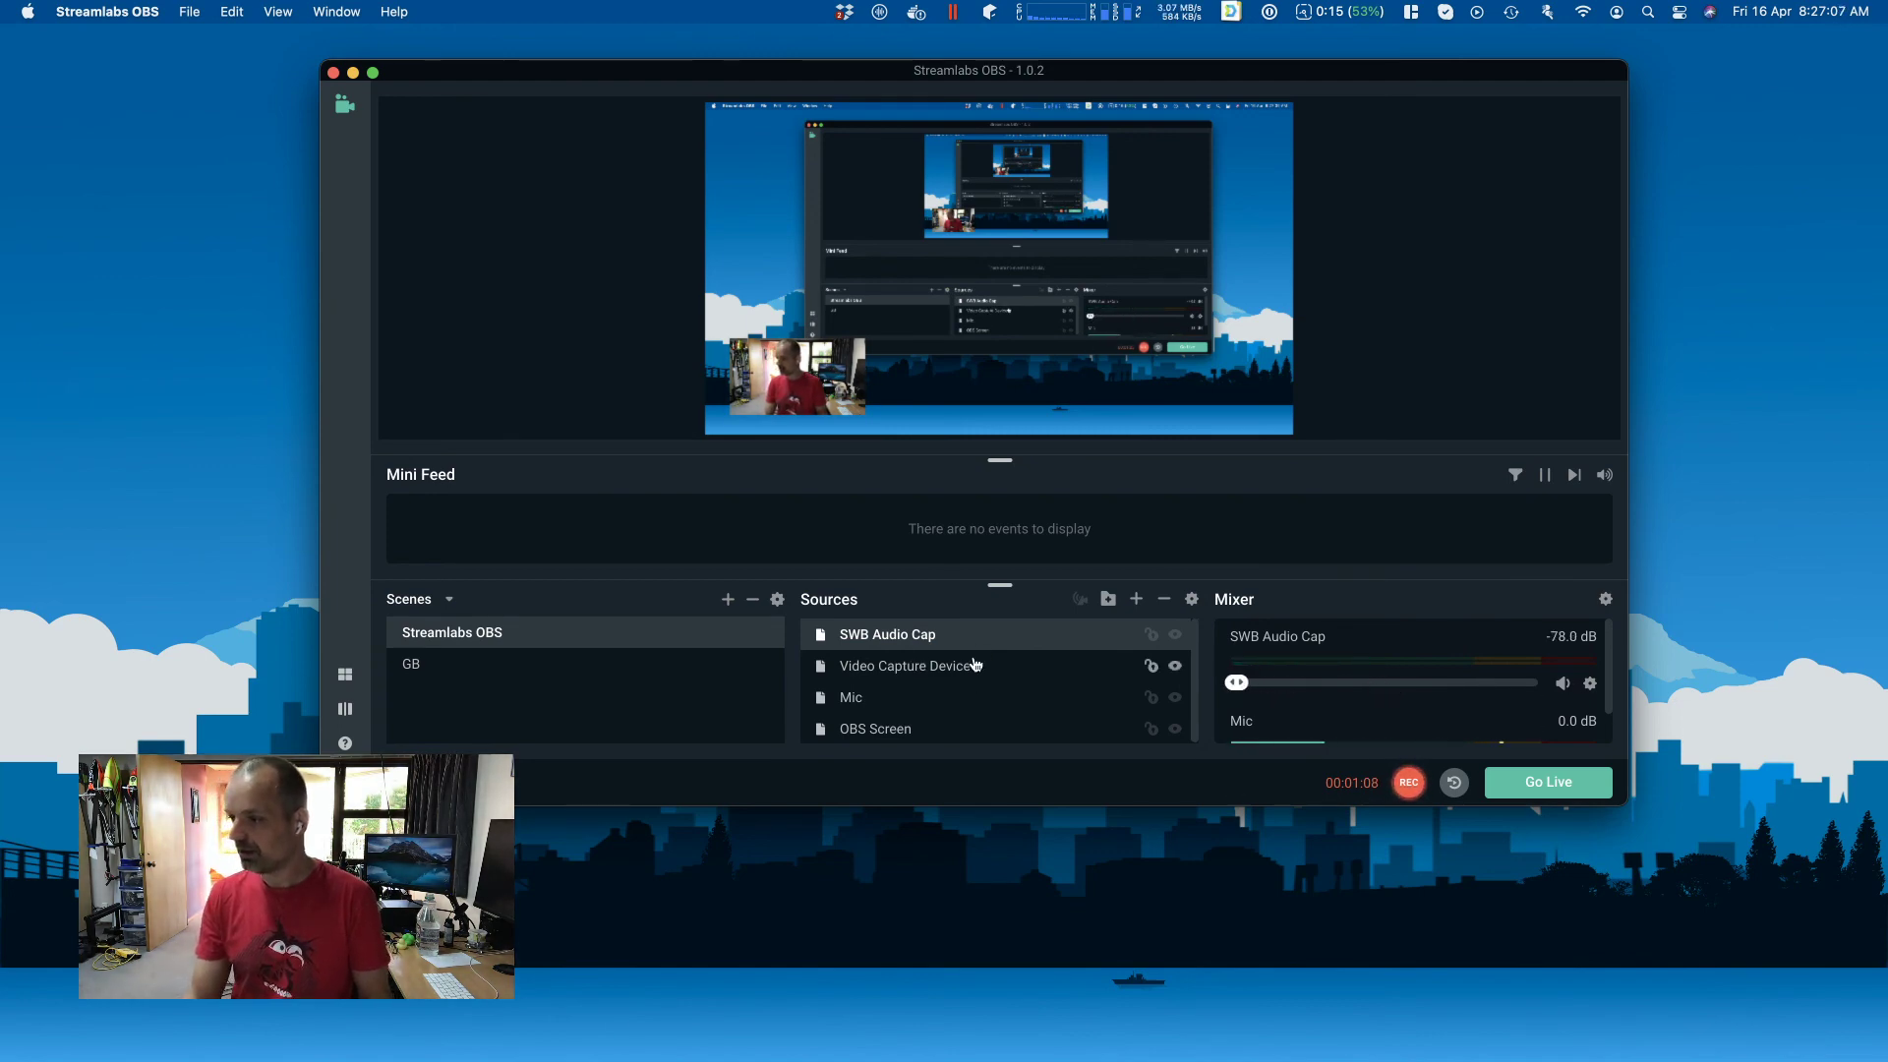
# Bring up the Add Source window from the Sources panel to add another source.
pyautogui.click(1136, 598)
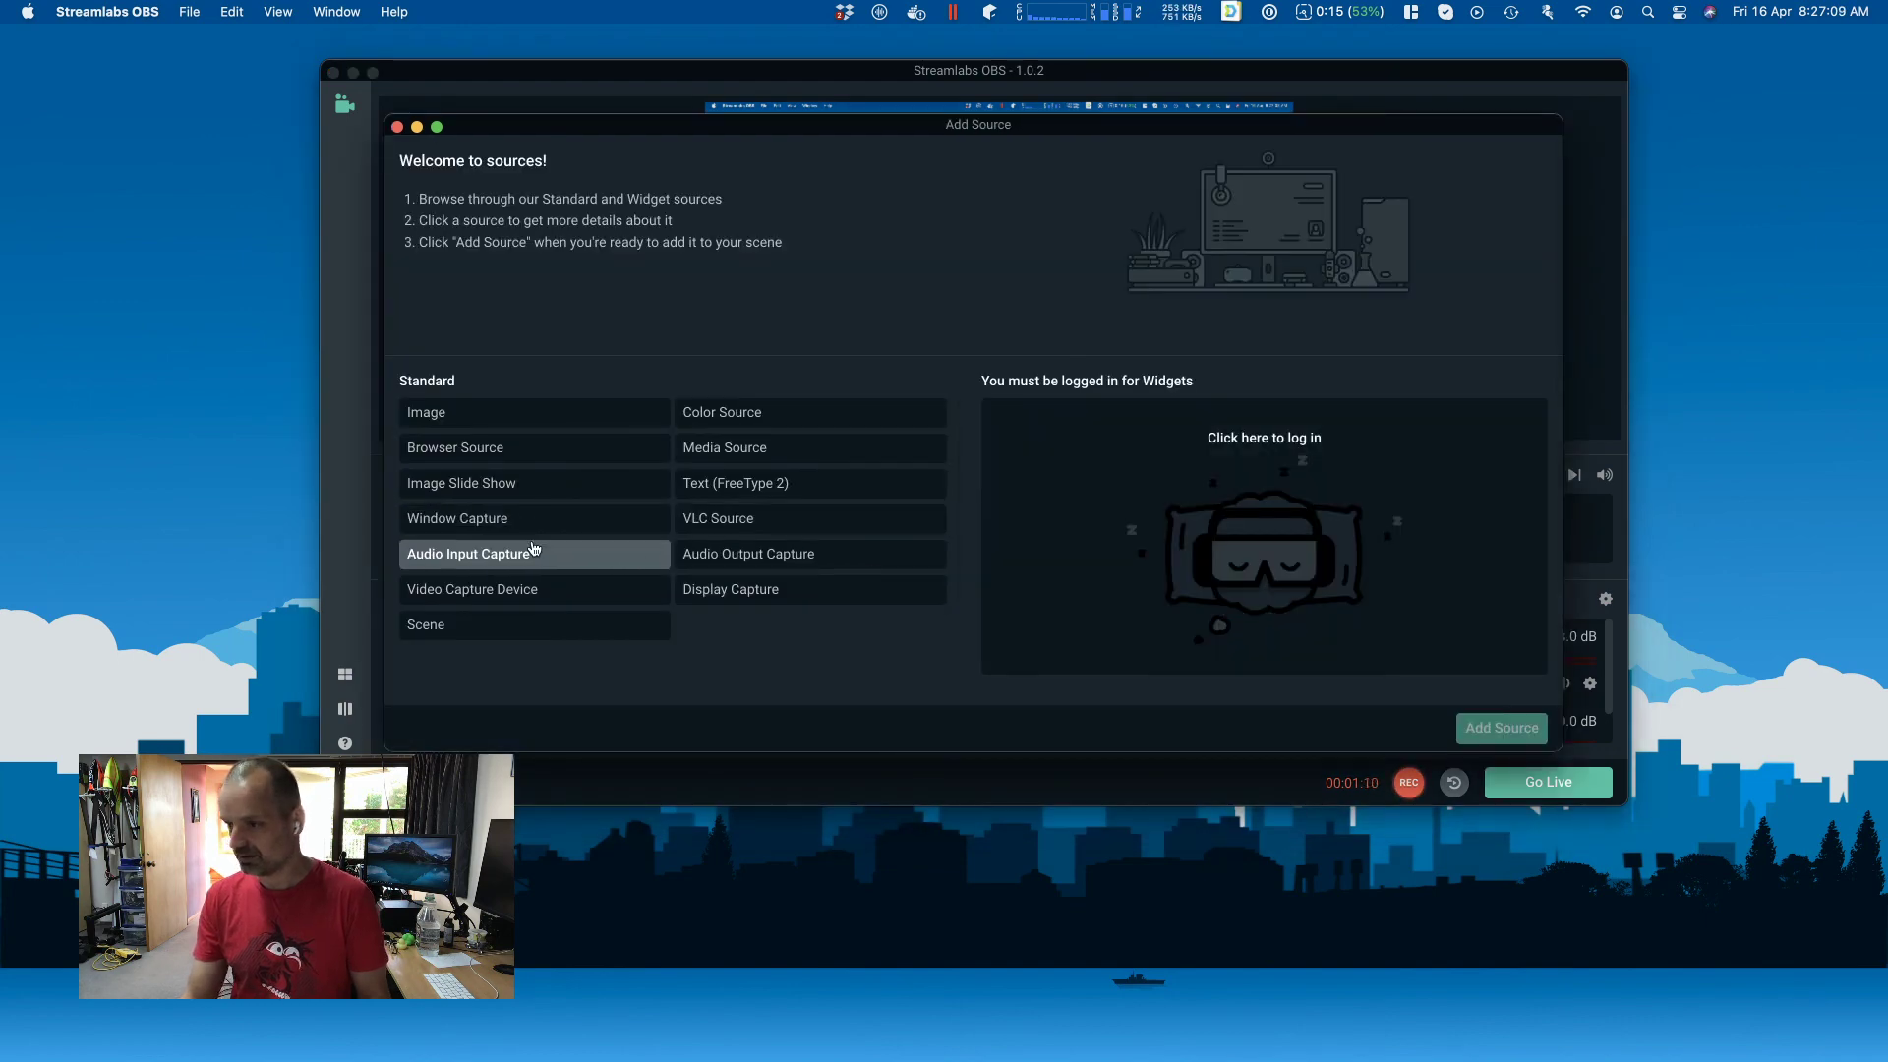
pyautogui.moveTo(1447, 696)
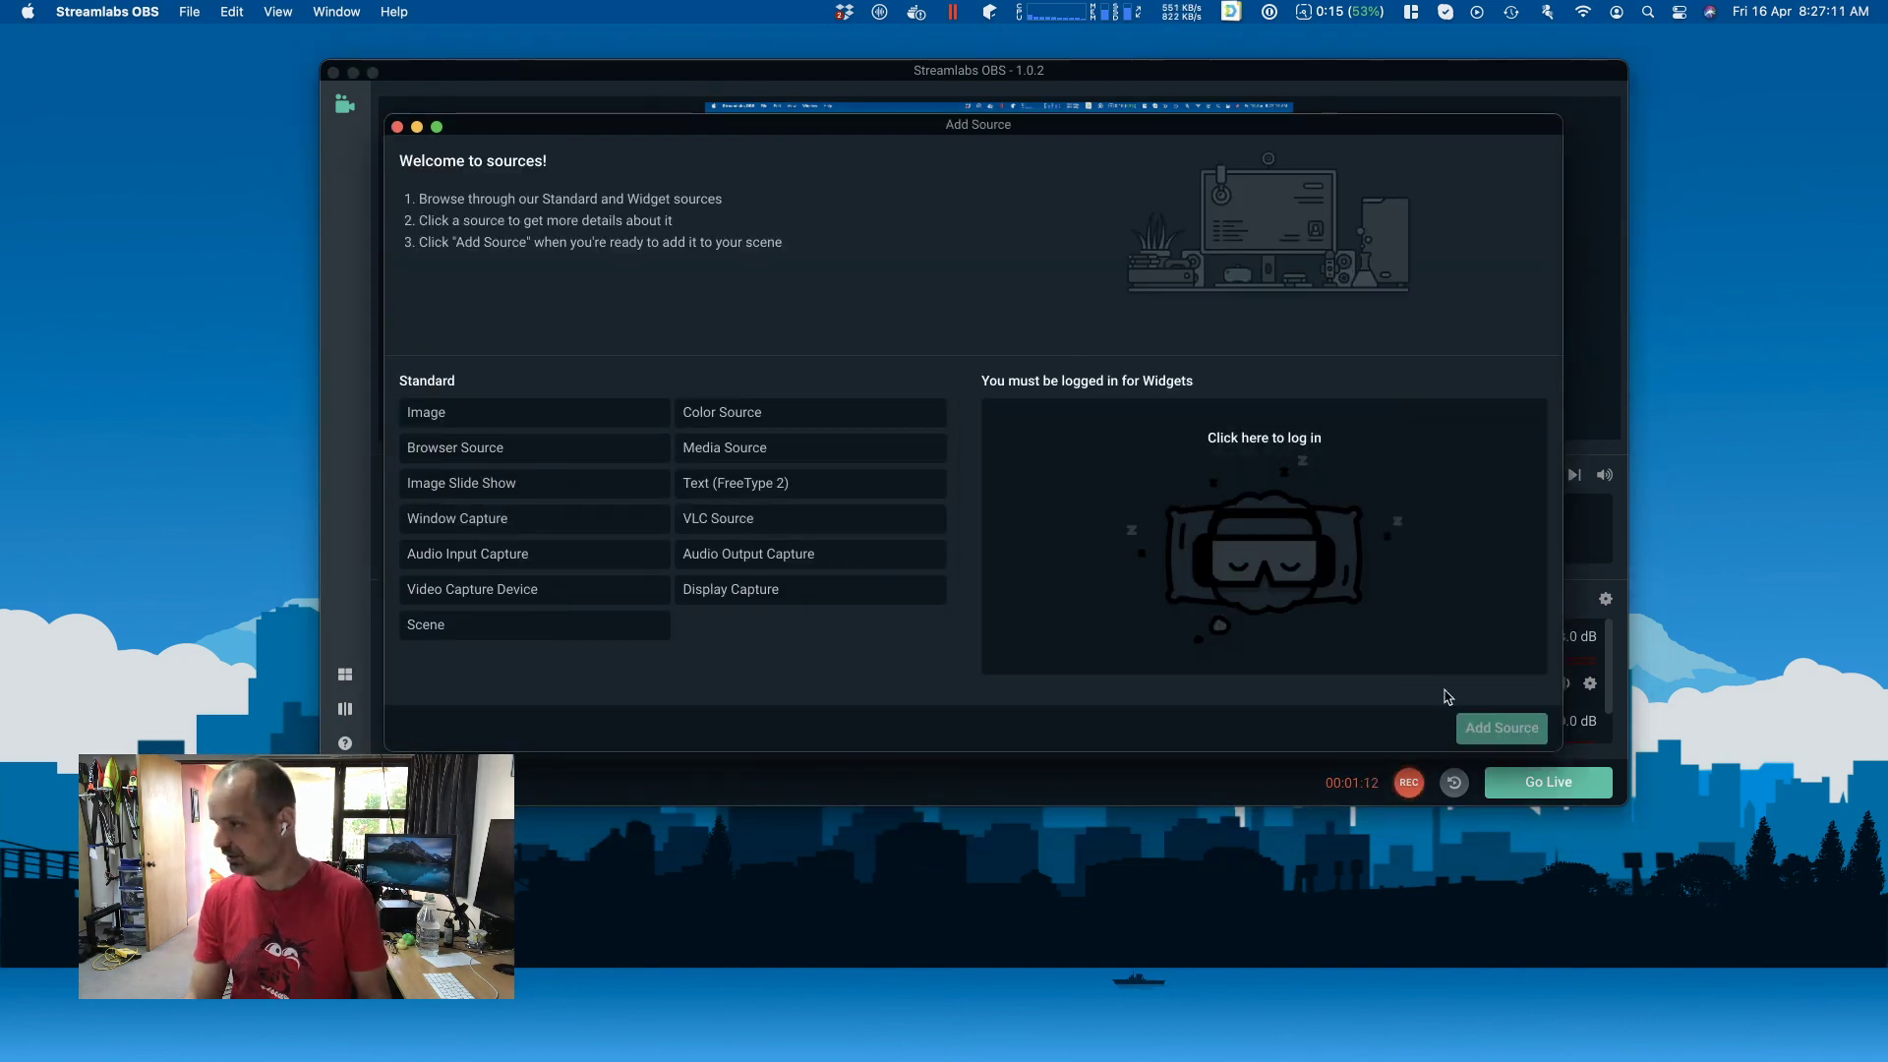